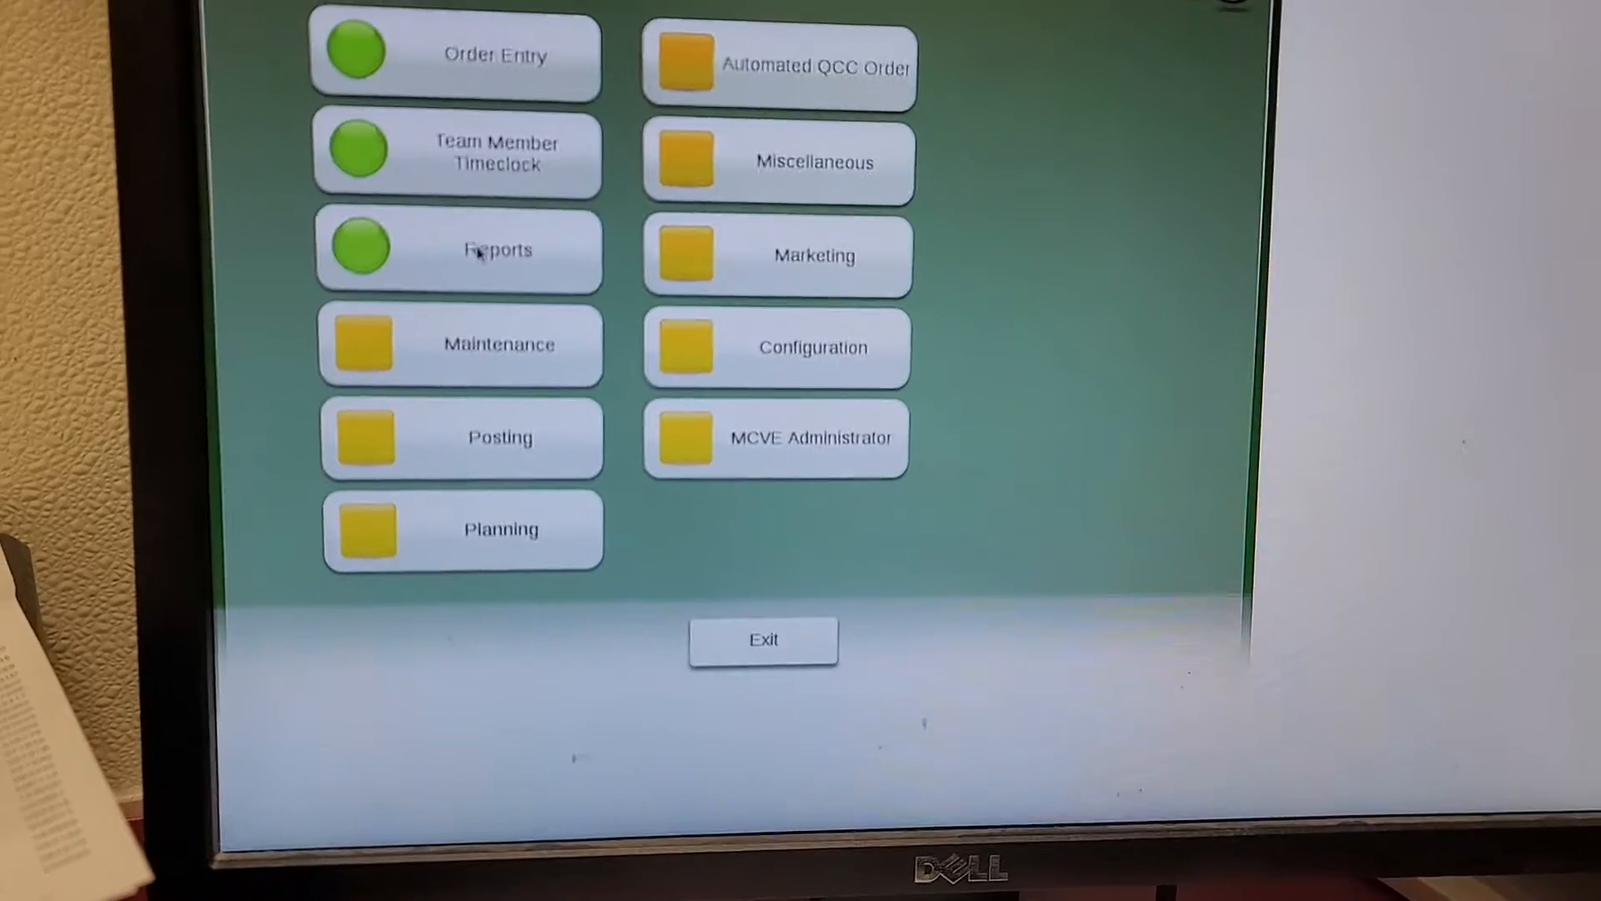
Go to Reports and choose the Target Inventory Cost report under Inventory.
left_click(497, 250)
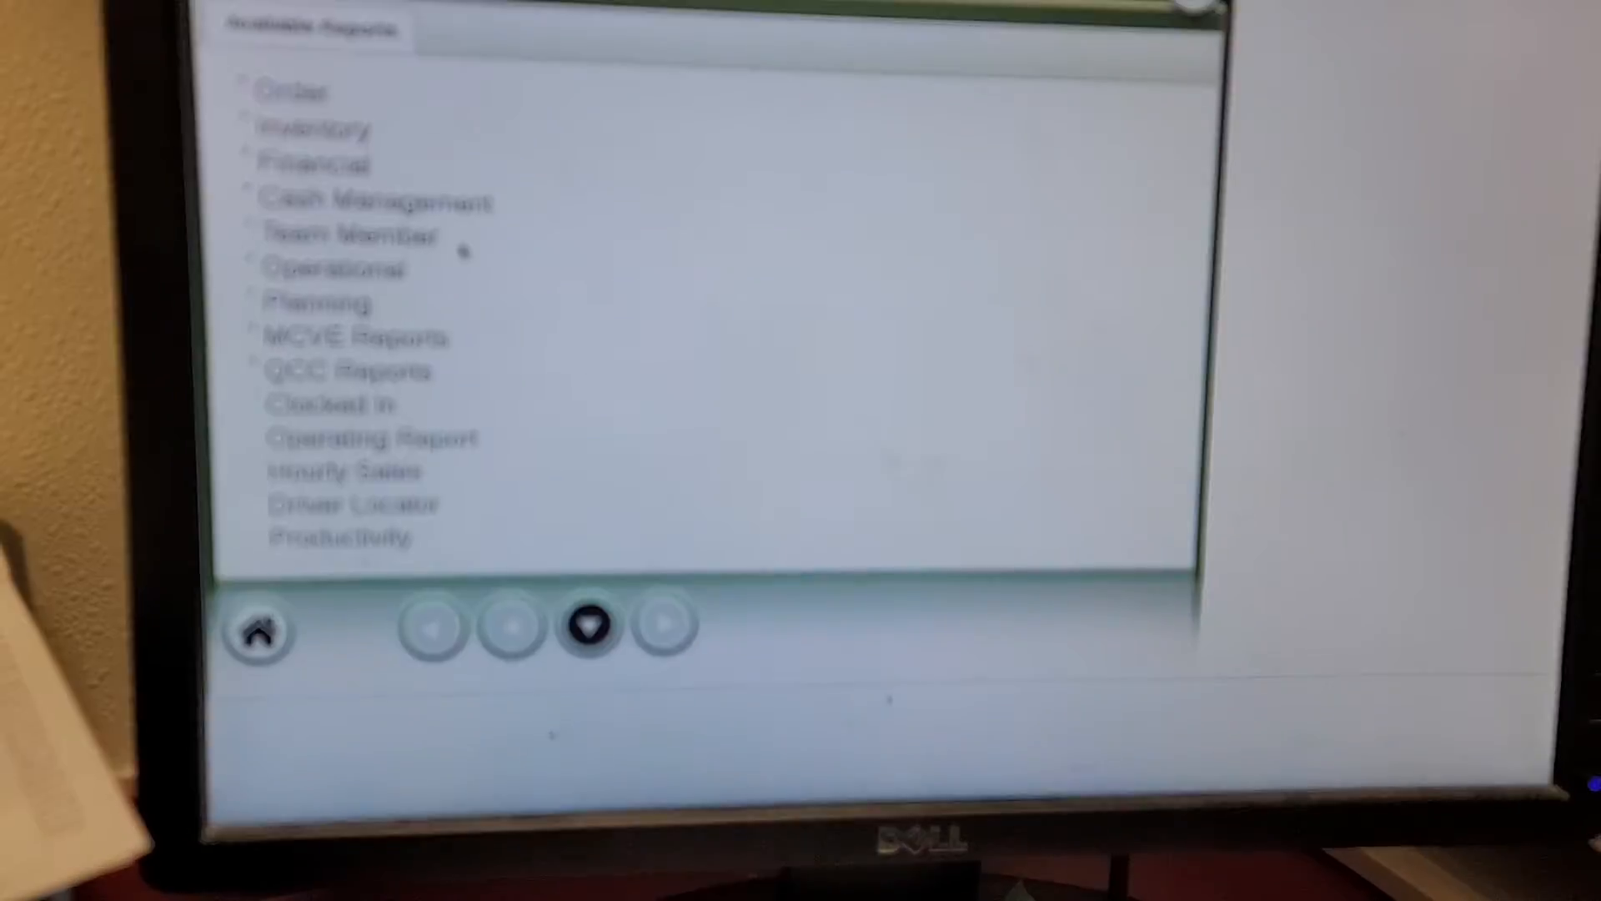
left_click(278, 103)
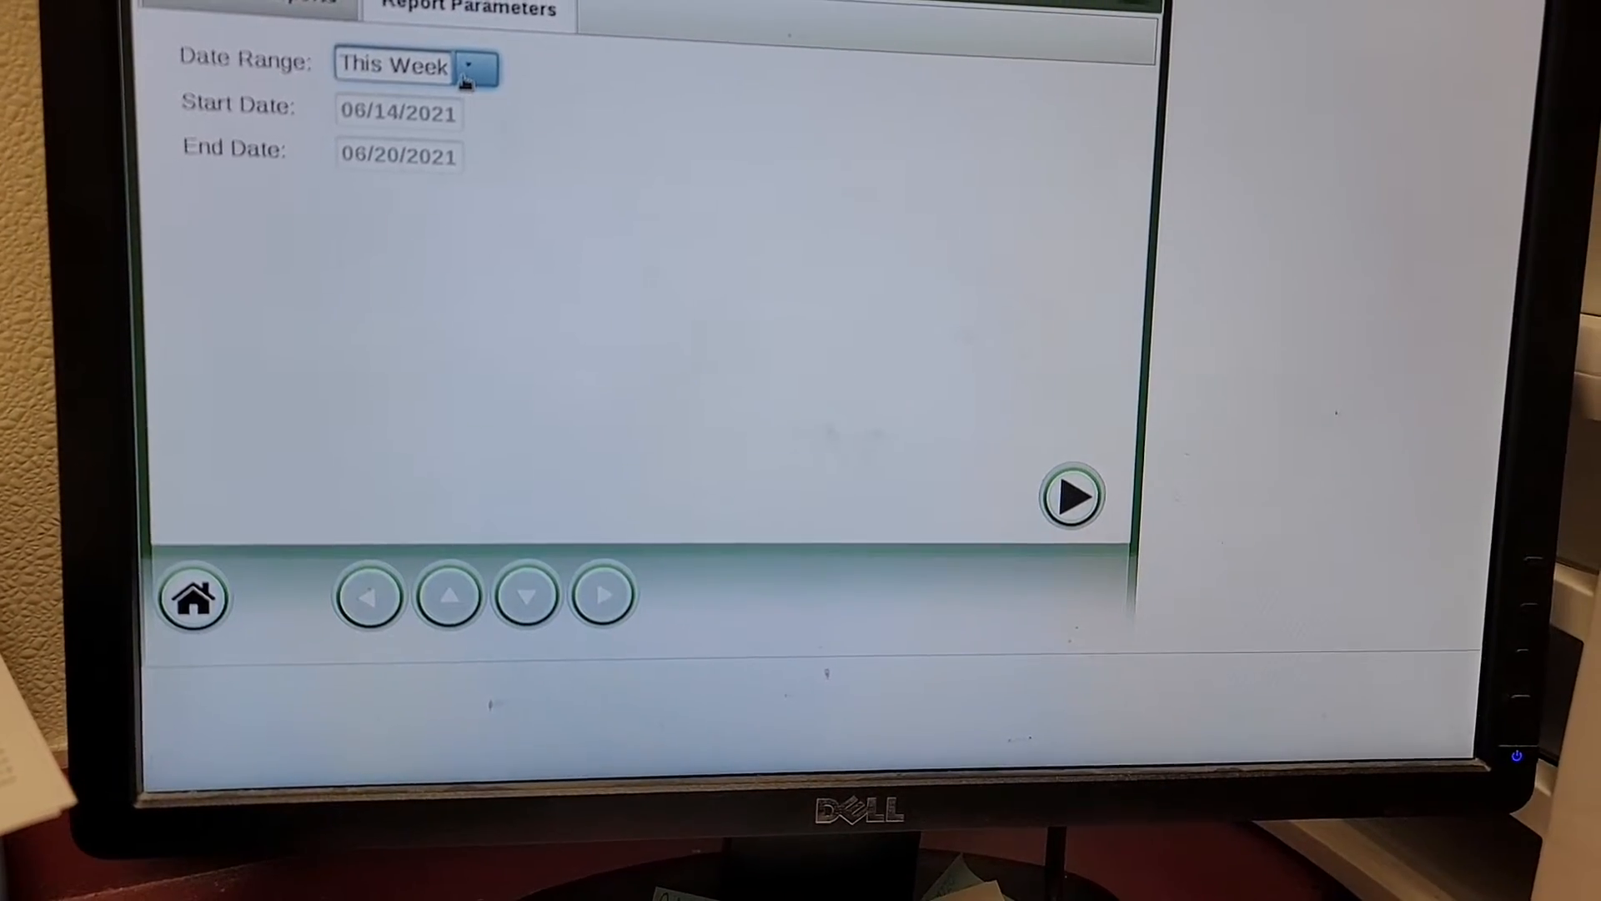
Set a custom Date Range of 03/01/2021 to 06/01/2021 and run the report.
left_click(467, 65)
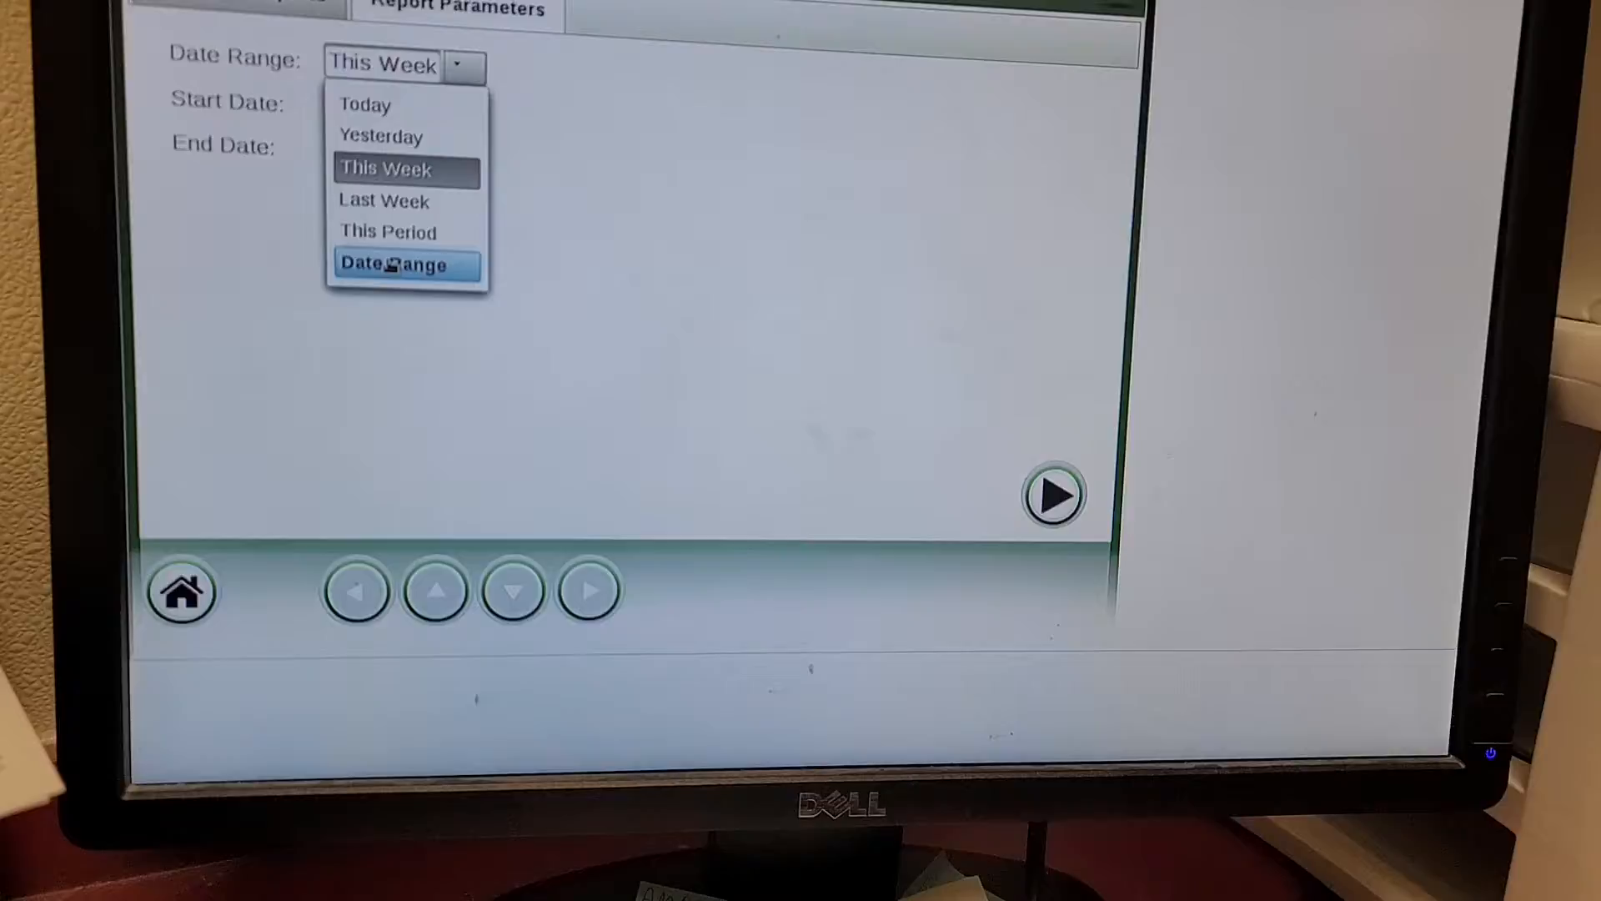
left_click(393, 263)
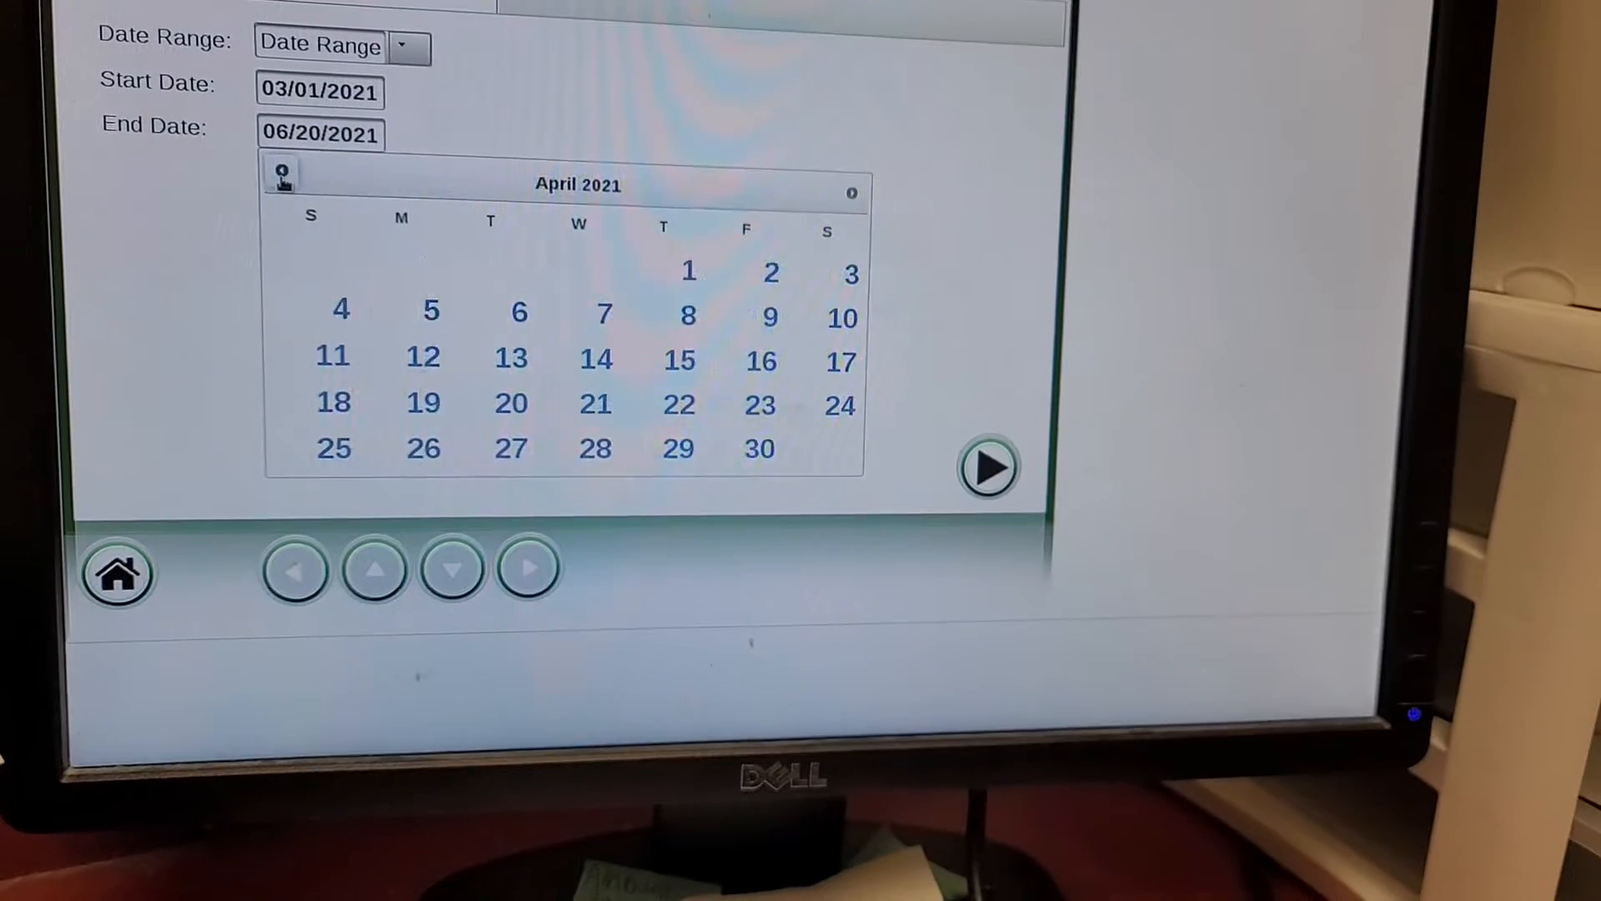
left_click(284, 172)
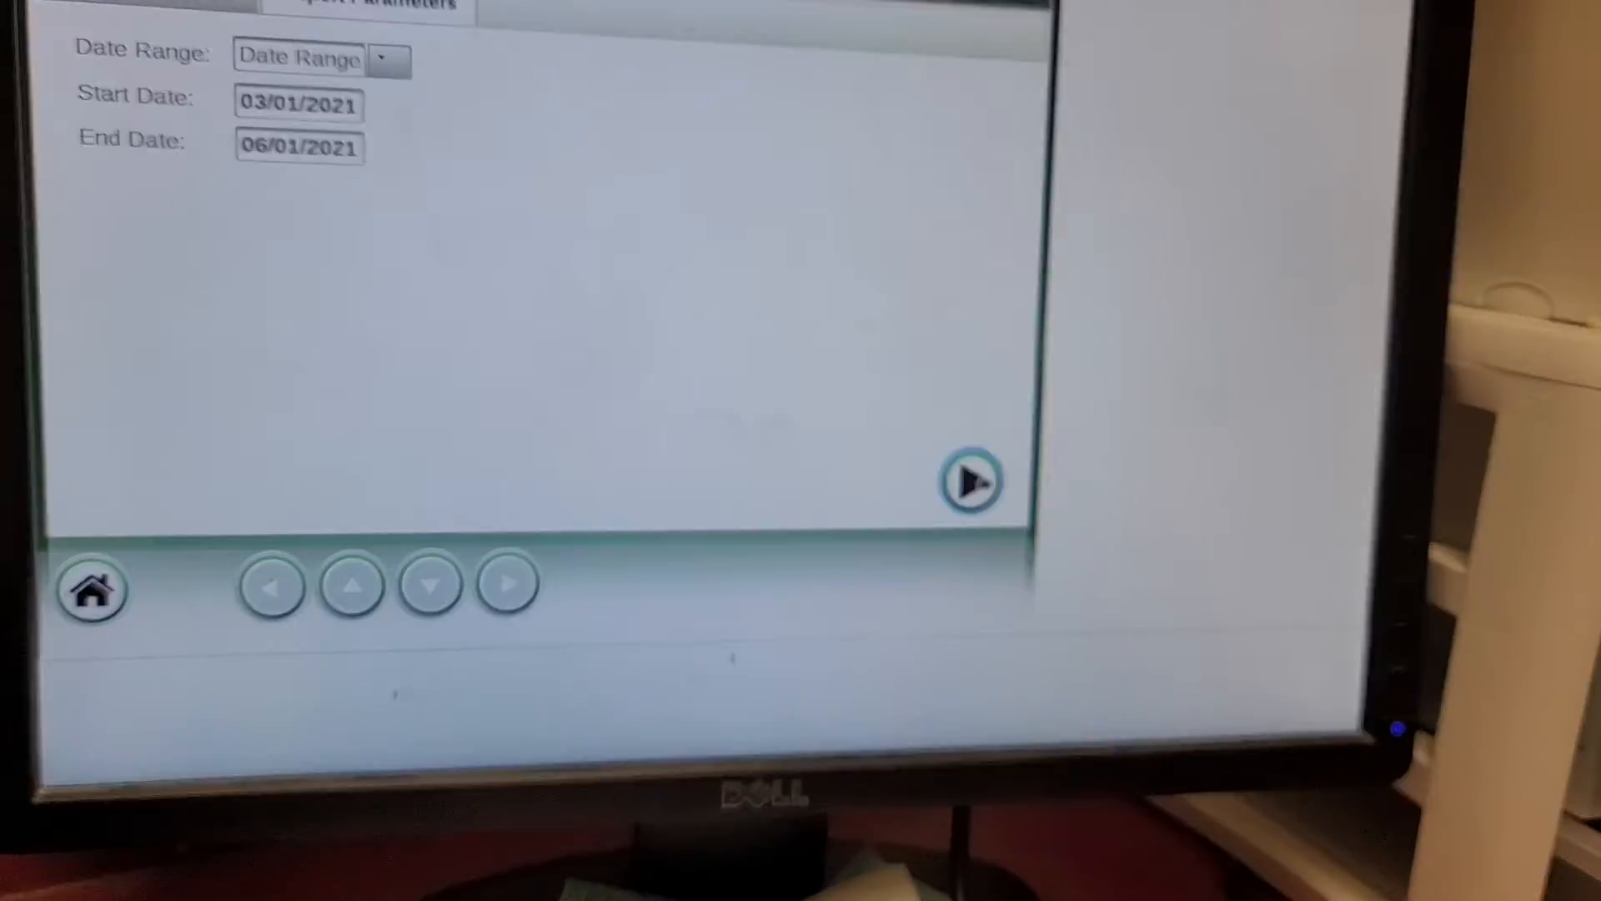
left_click(967, 481)
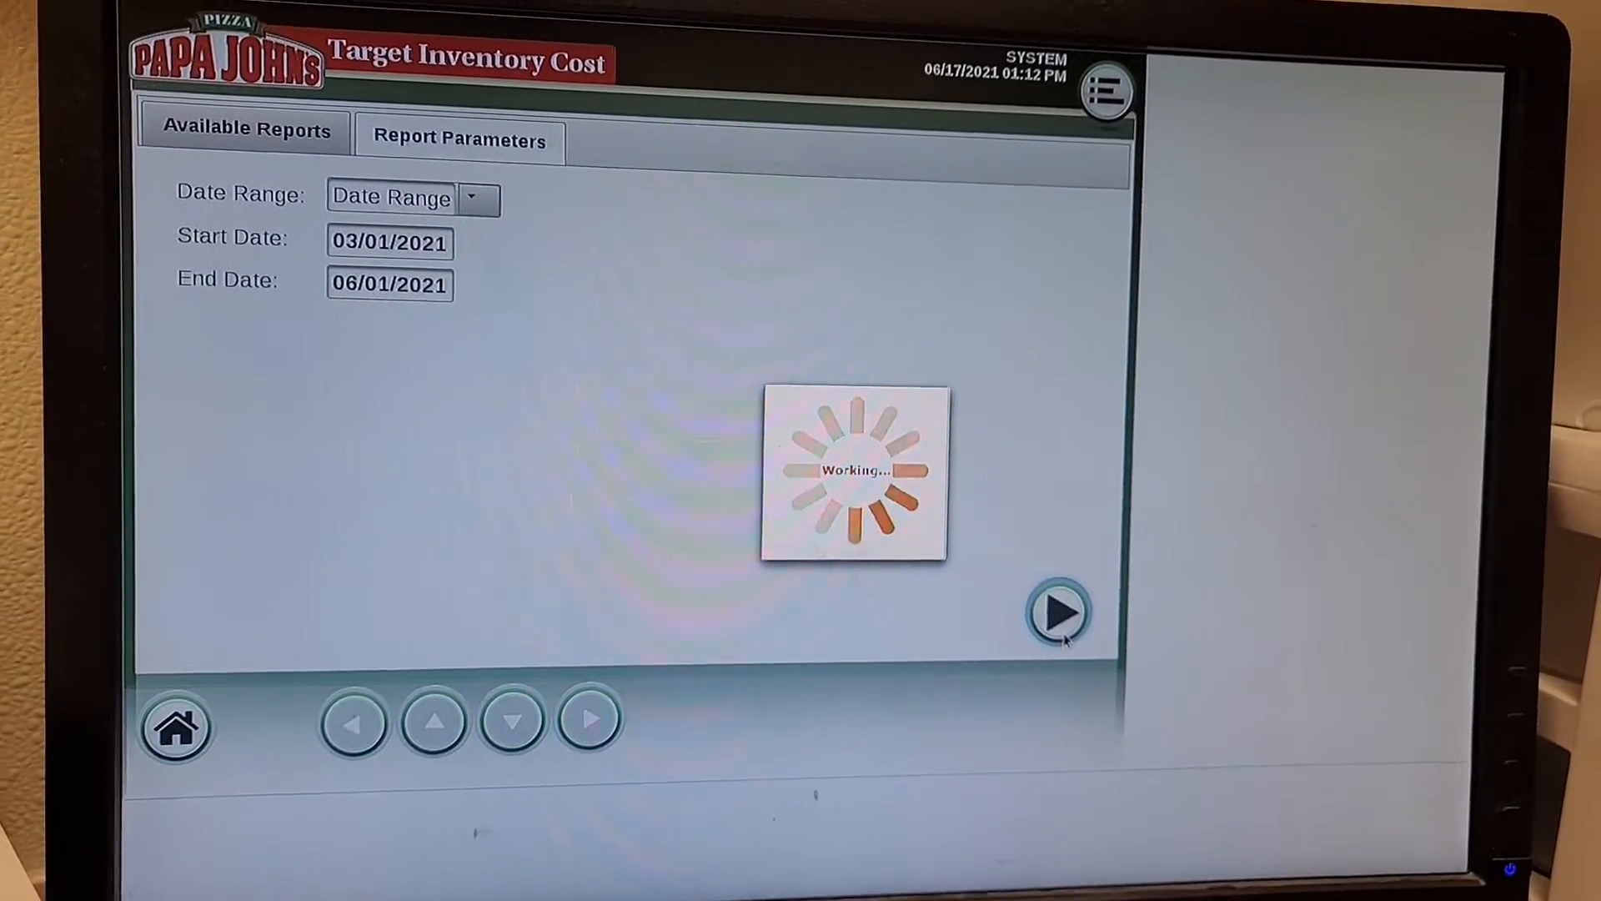
Display the generated Target Inventory Cost report for 03/01/2021–06/01/2021.
left_click(1060, 610)
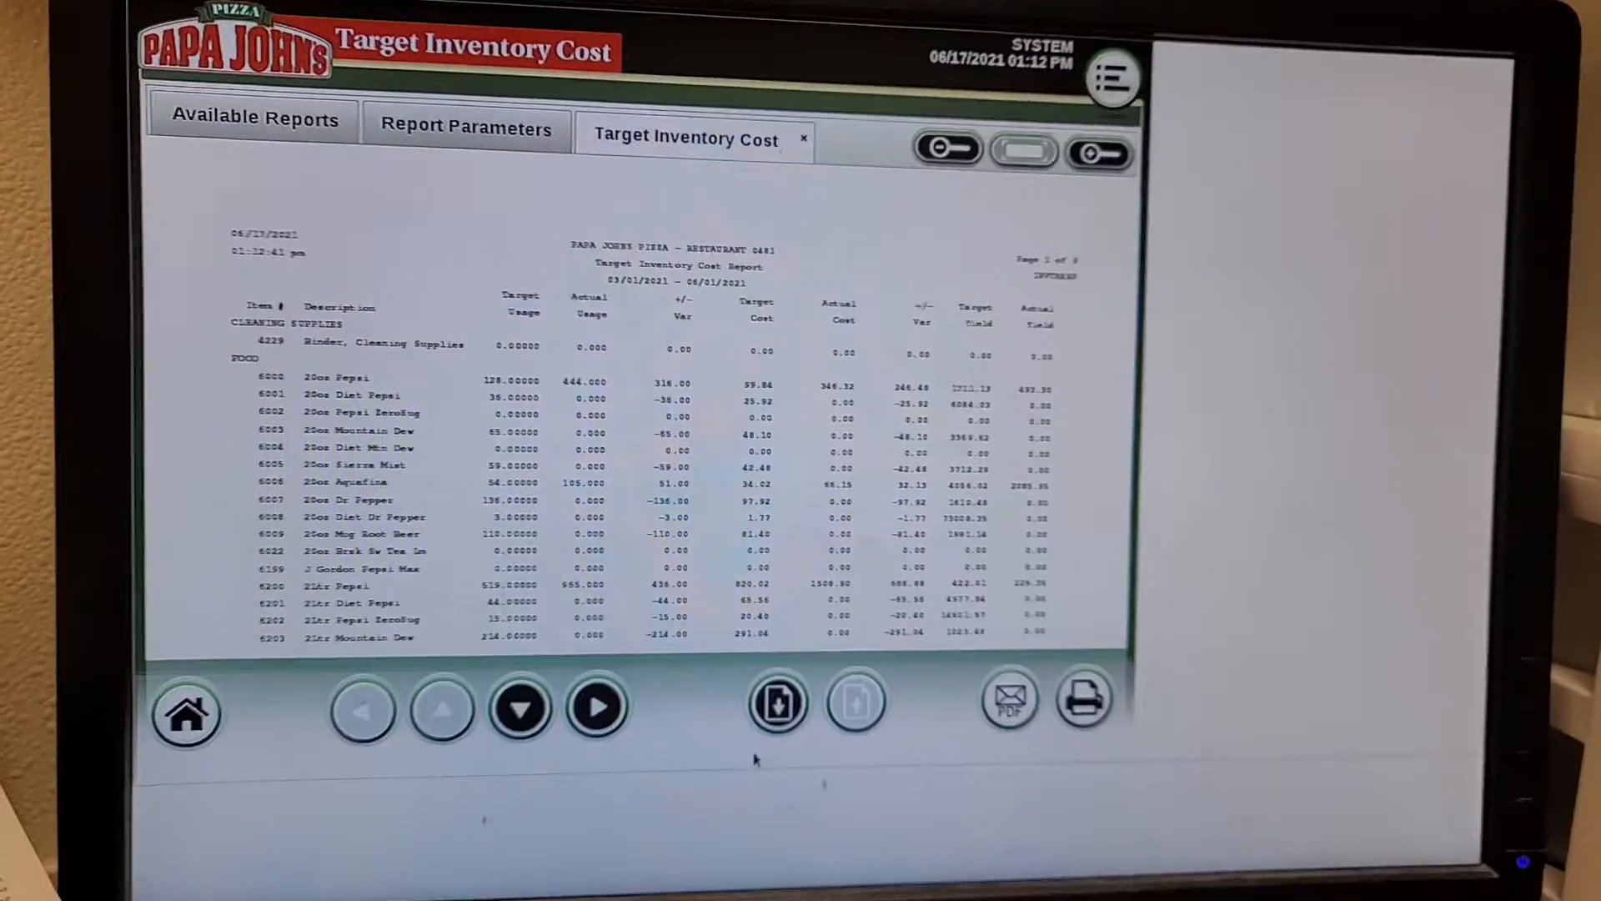